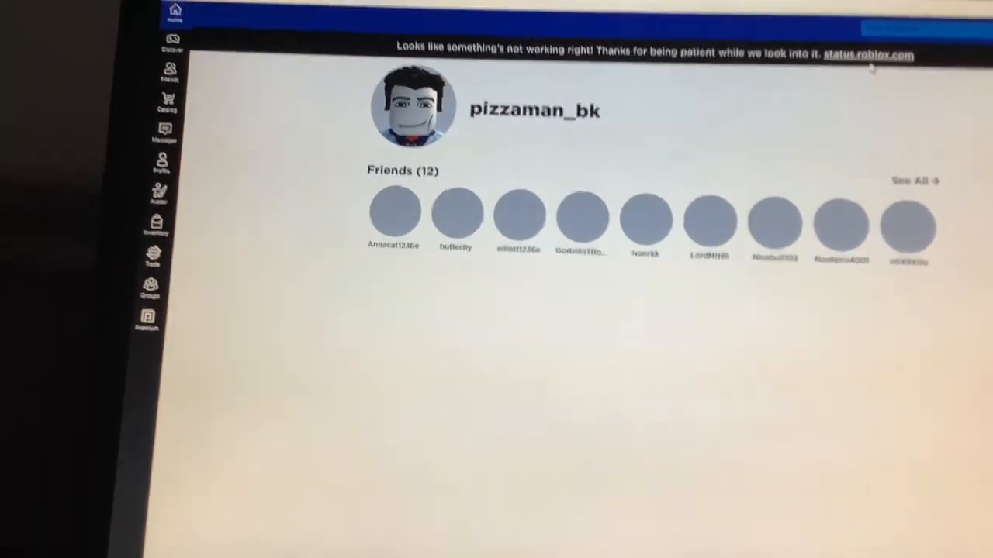
Follow the status.roblox.com banner link to the status page reporting the active service disruption
{"action": "left_click", "coordinate": [868, 54]}
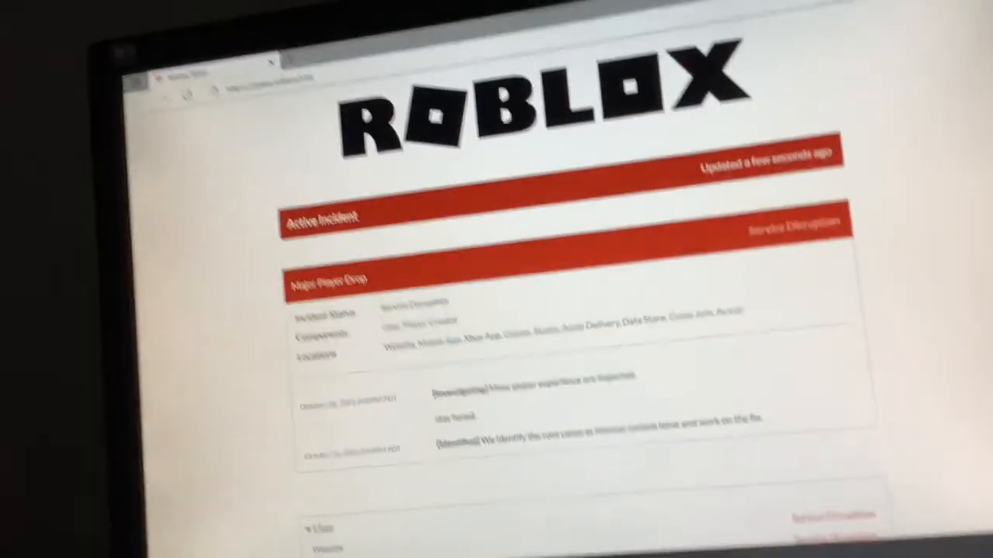